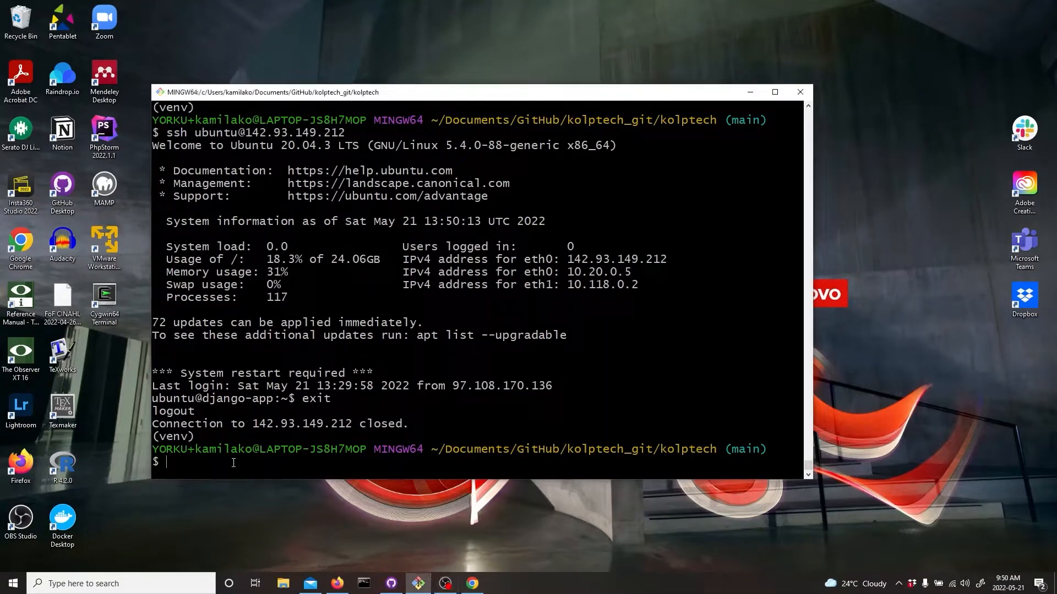
text(clea)
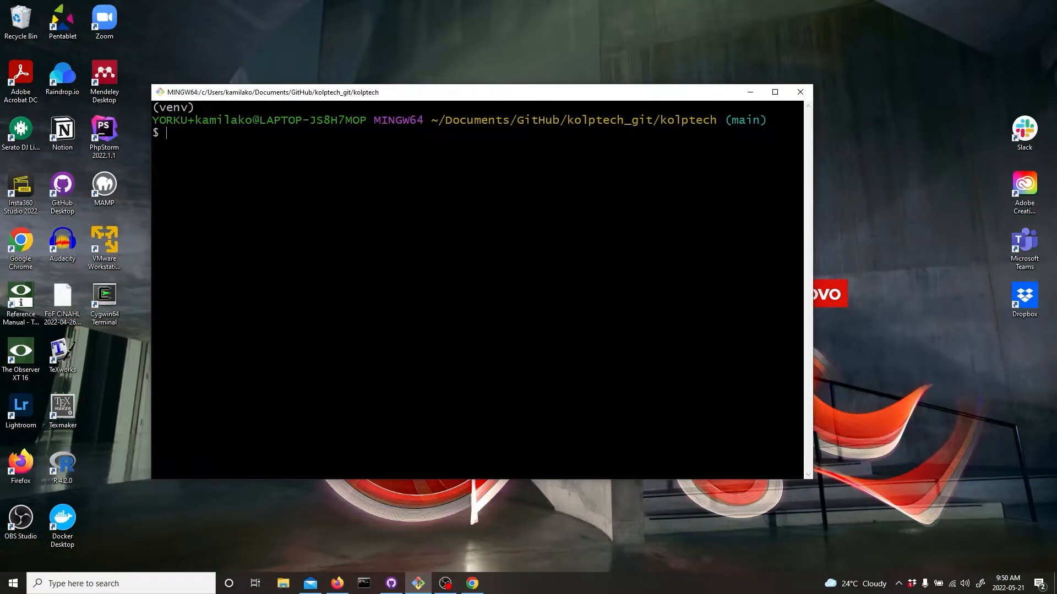
text(clear)
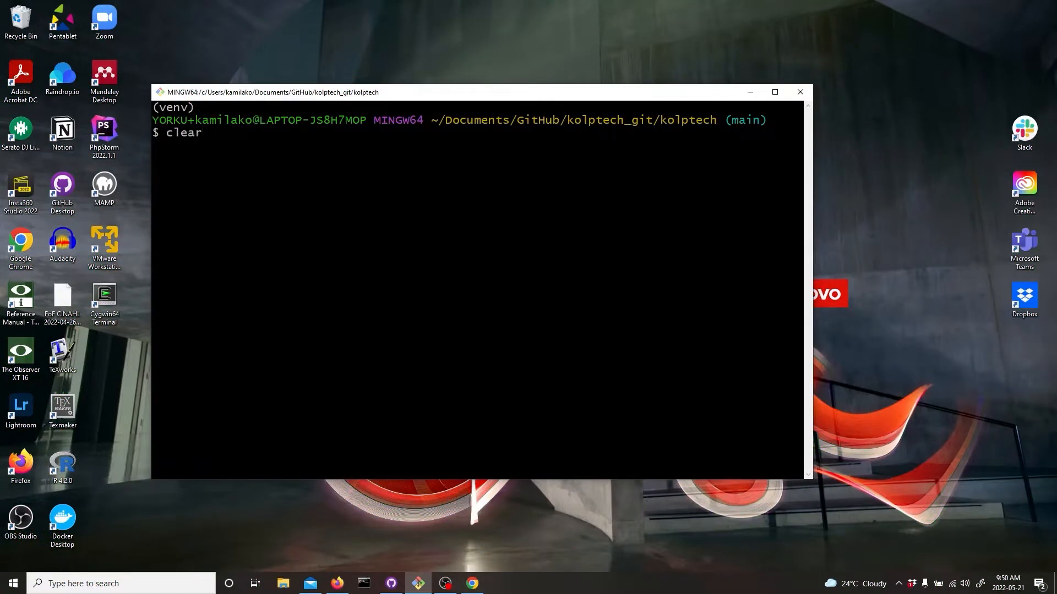
text(ssh ubuntu@142.93.149.212)
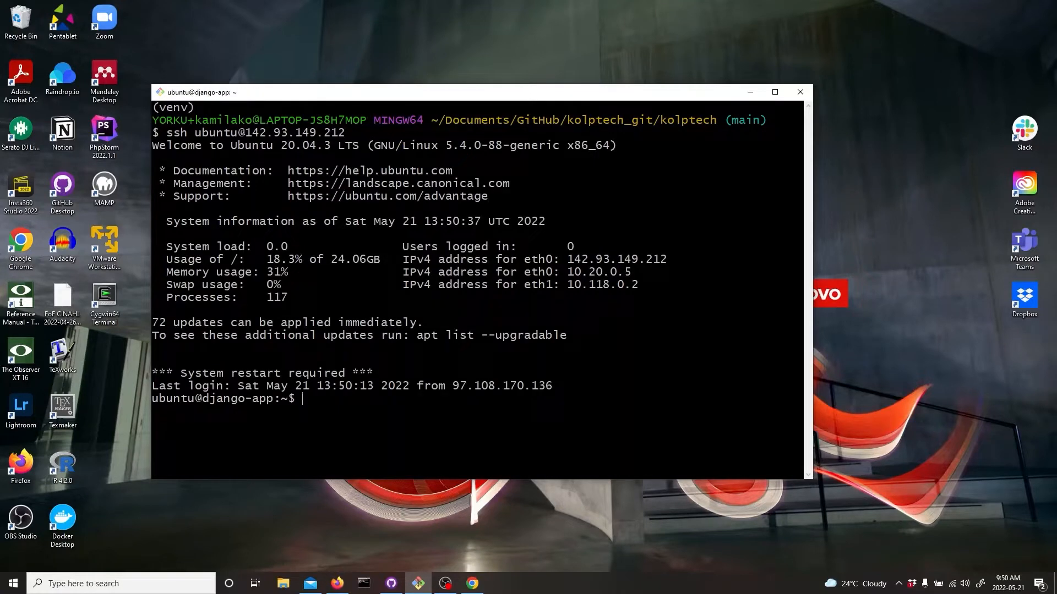
text(cd)
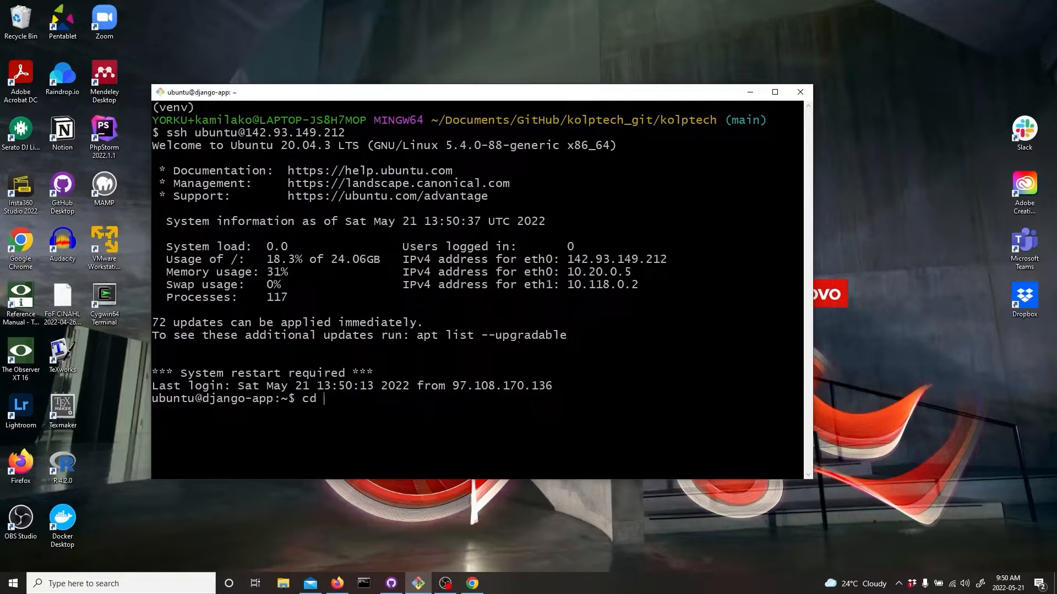
text(.ssh)
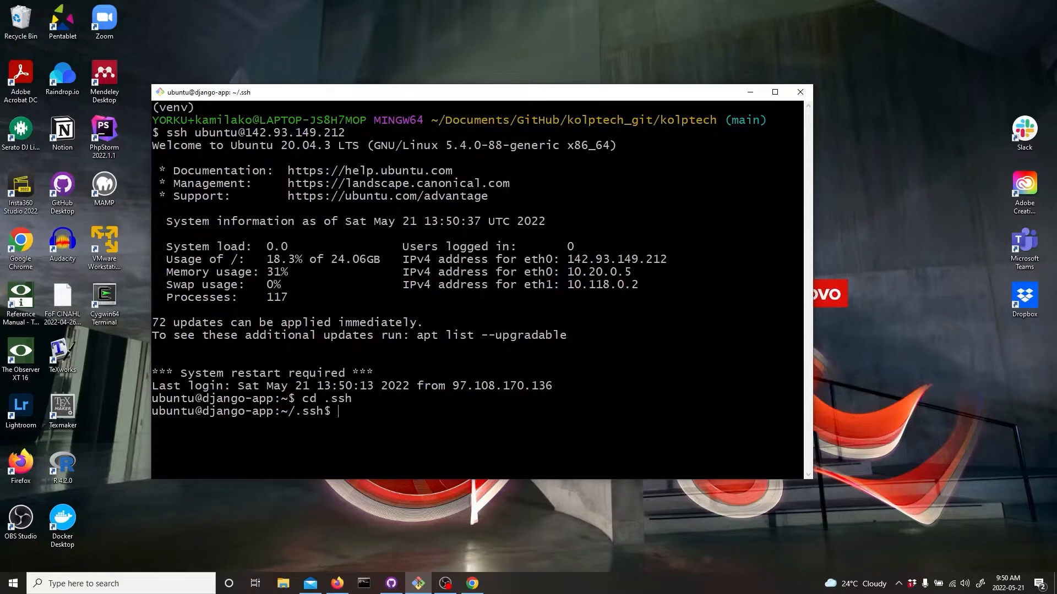
text(ll)
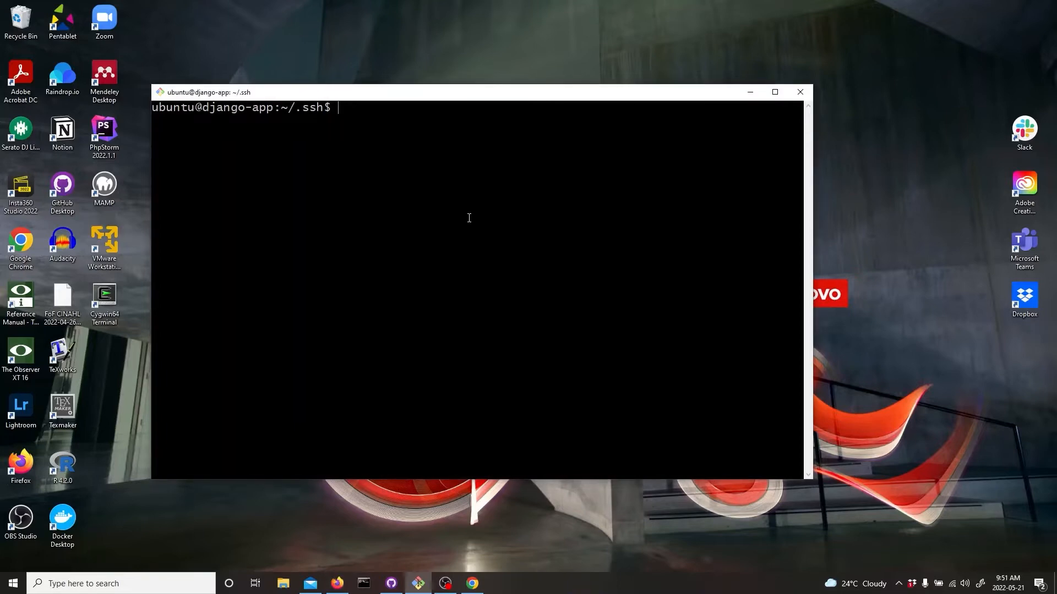
Step: Create an RSA key pair with ssh-keygen defaults, then list files and print id_rsa.pub
text(ss)
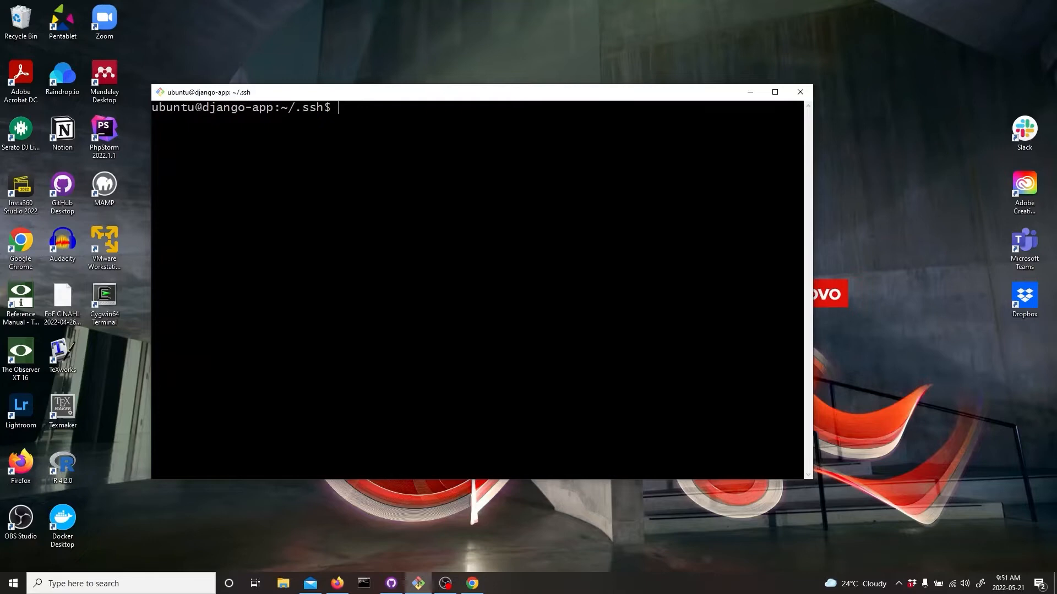
text(ssh-keygen -t rsa)
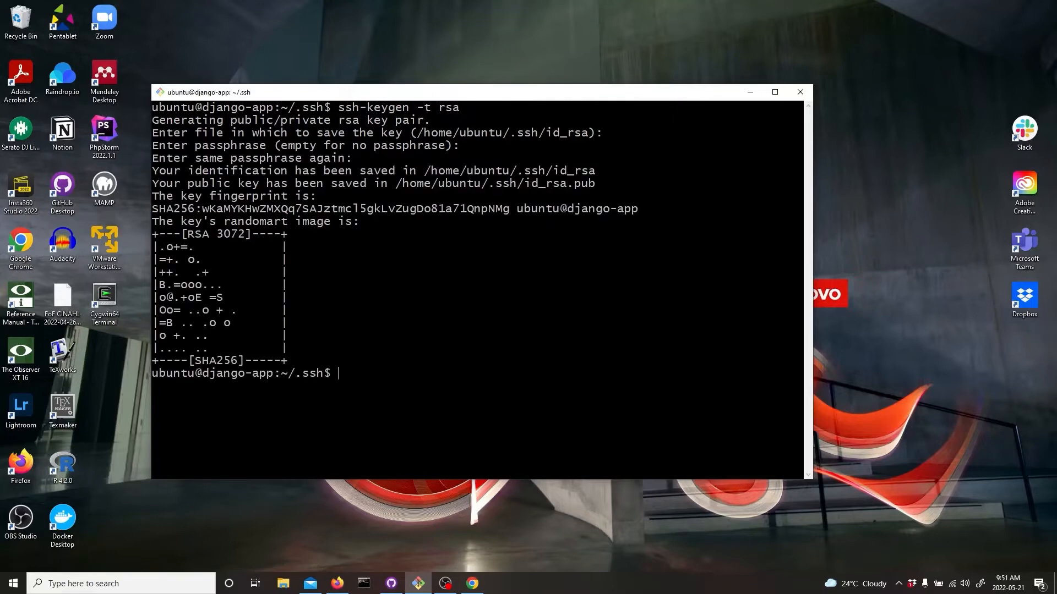
text(ll)
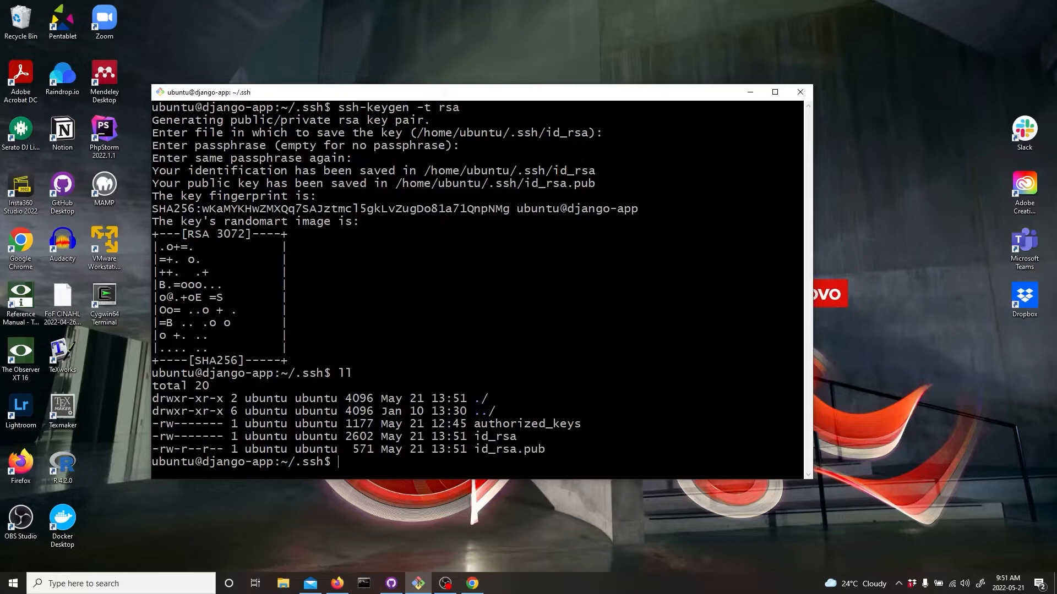
text(cat)
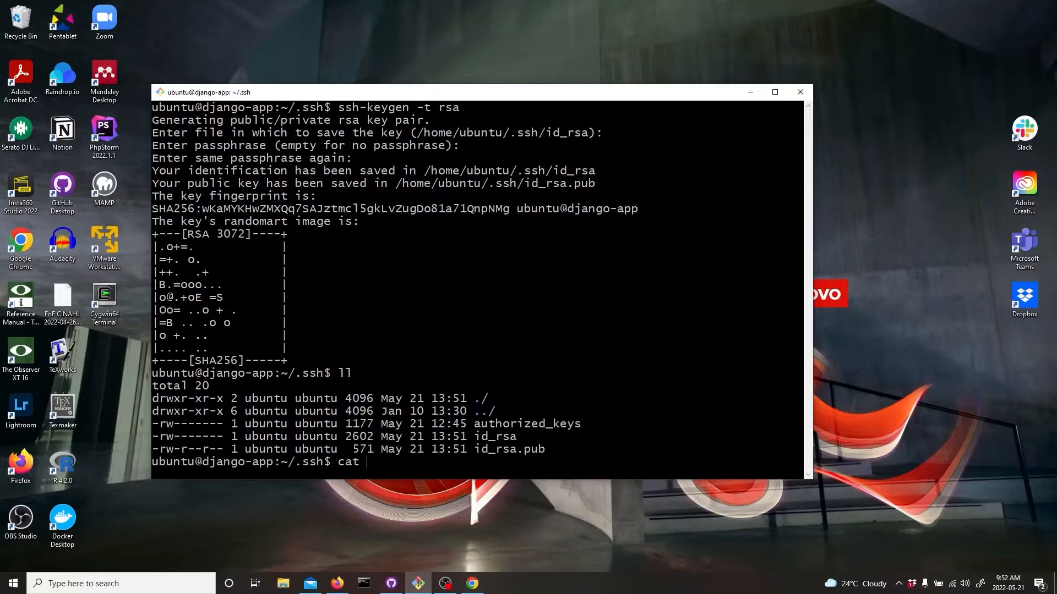
text(id_)
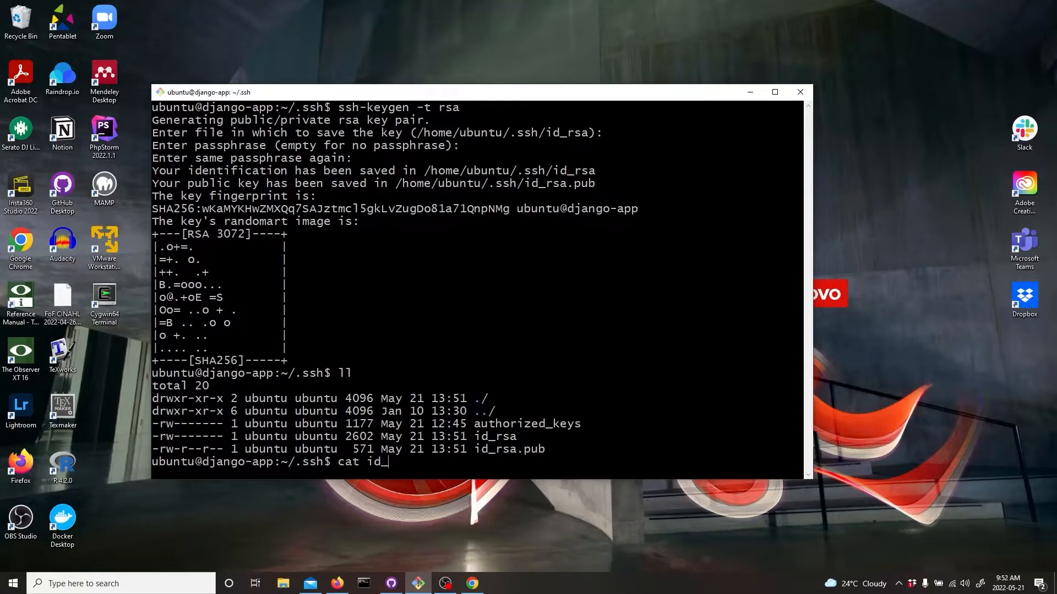
text(rsa.p)
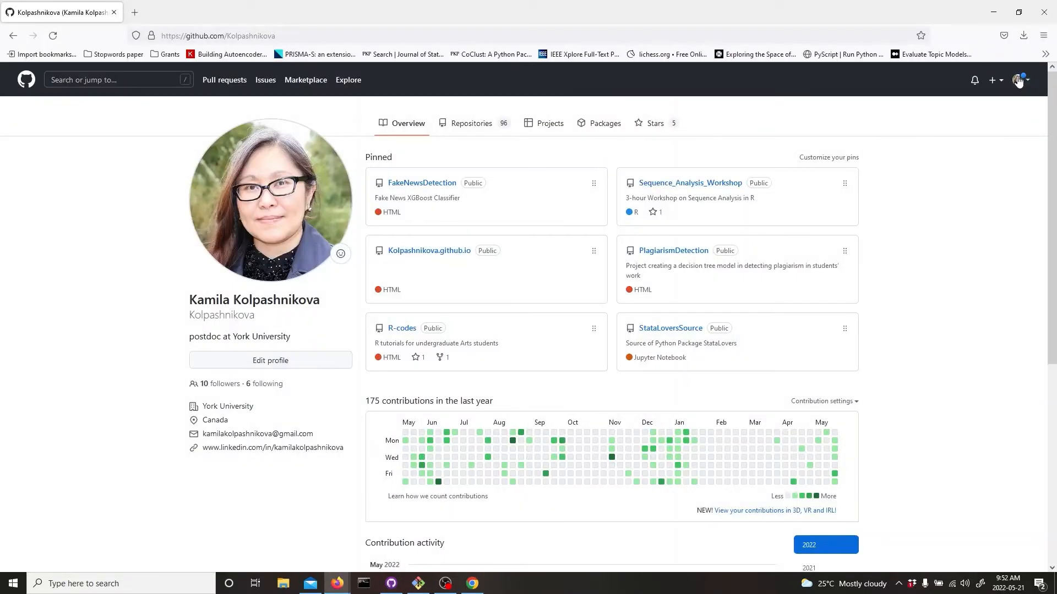
Step: Under Settings > SSH and GPG keys, save the pasted public key titled server_django_ubuntu
click(1020, 79)
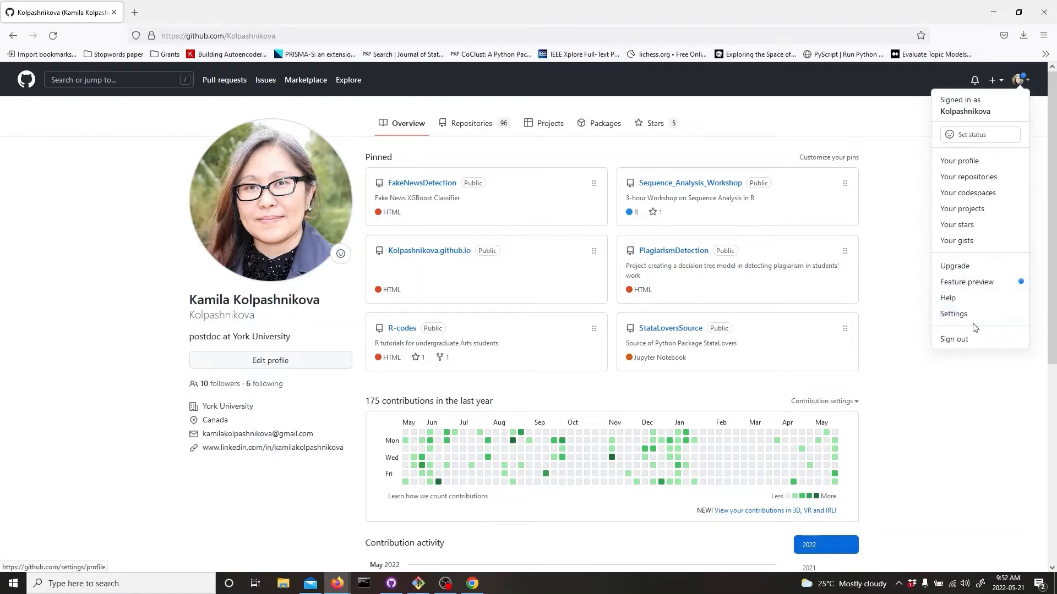
click(953, 313)
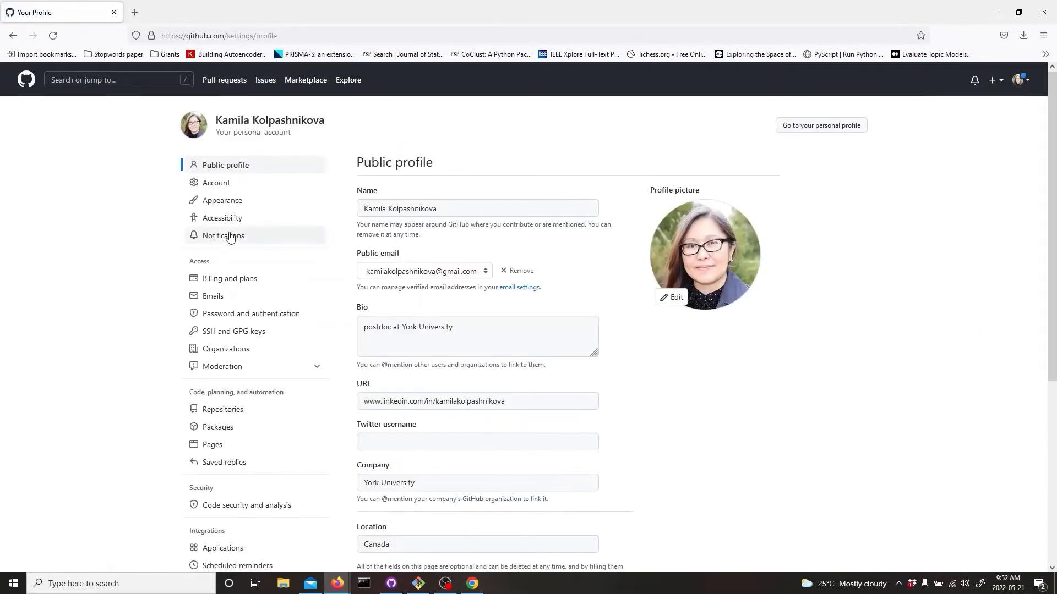
click(234, 331)
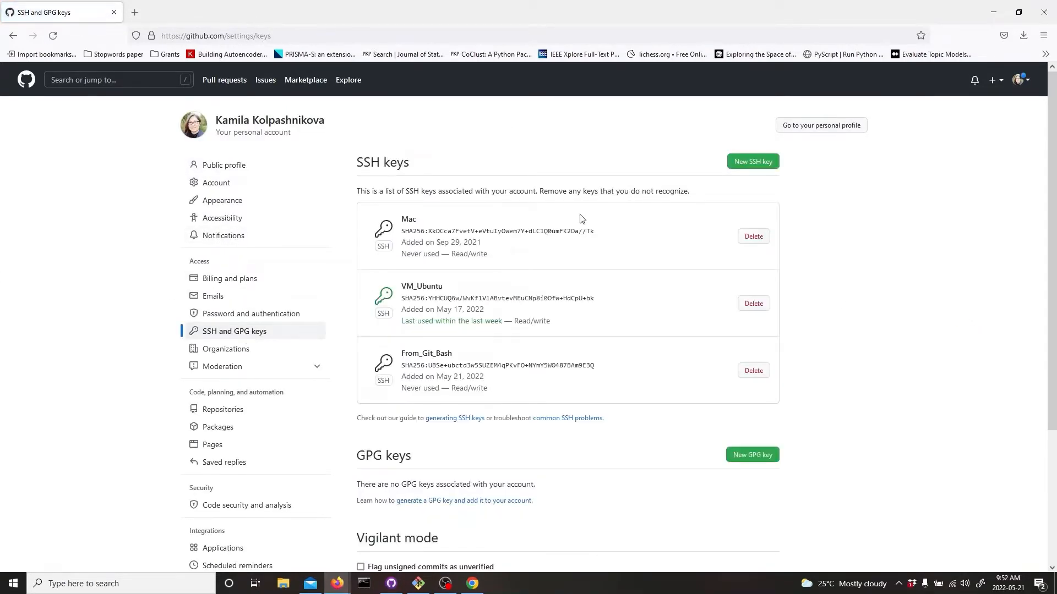
click(752, 161)
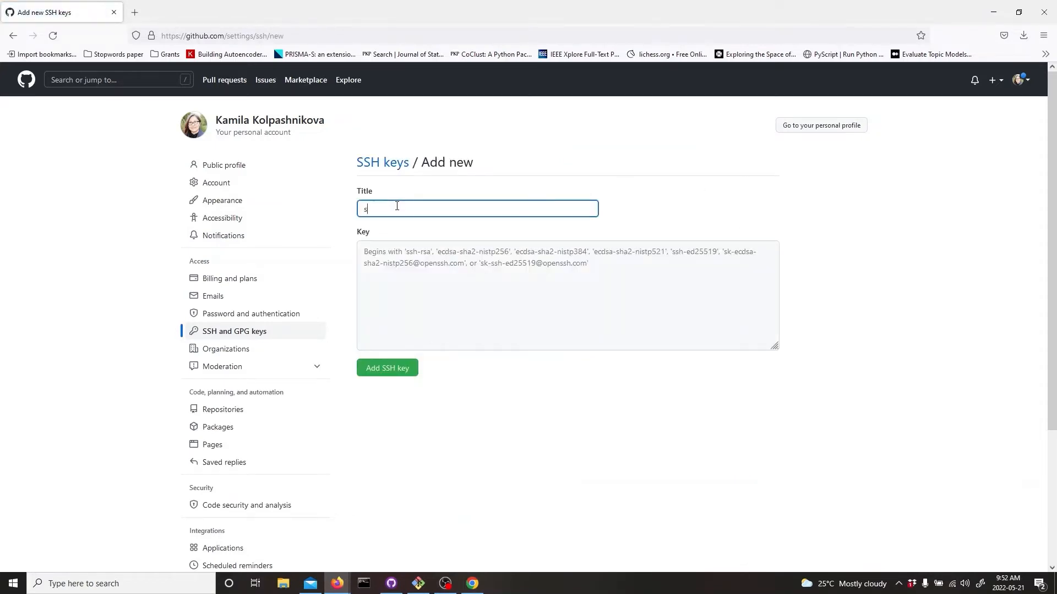
text(erver_django_u)
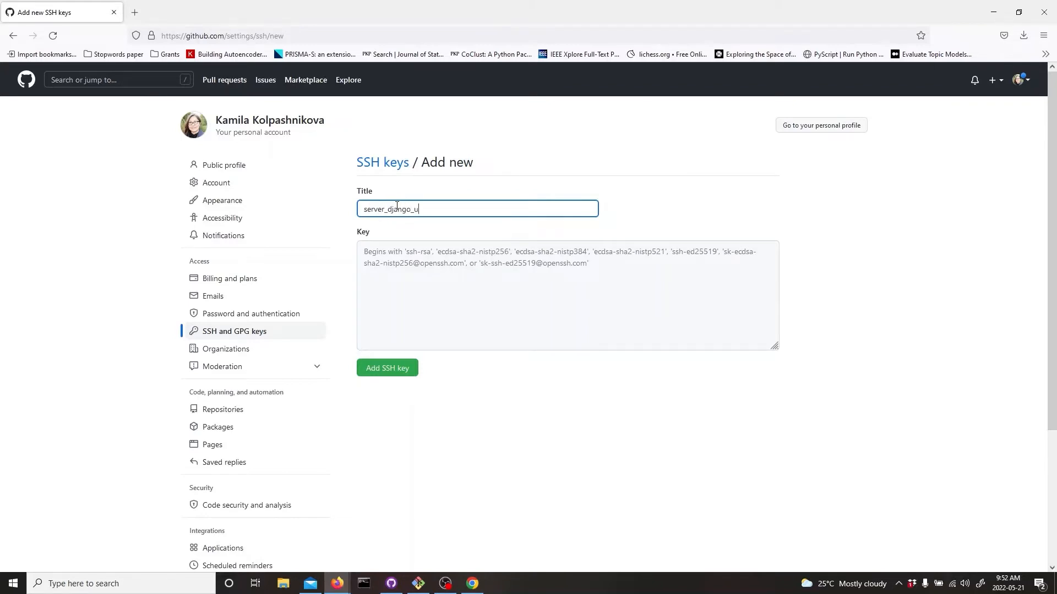
text(buntu)
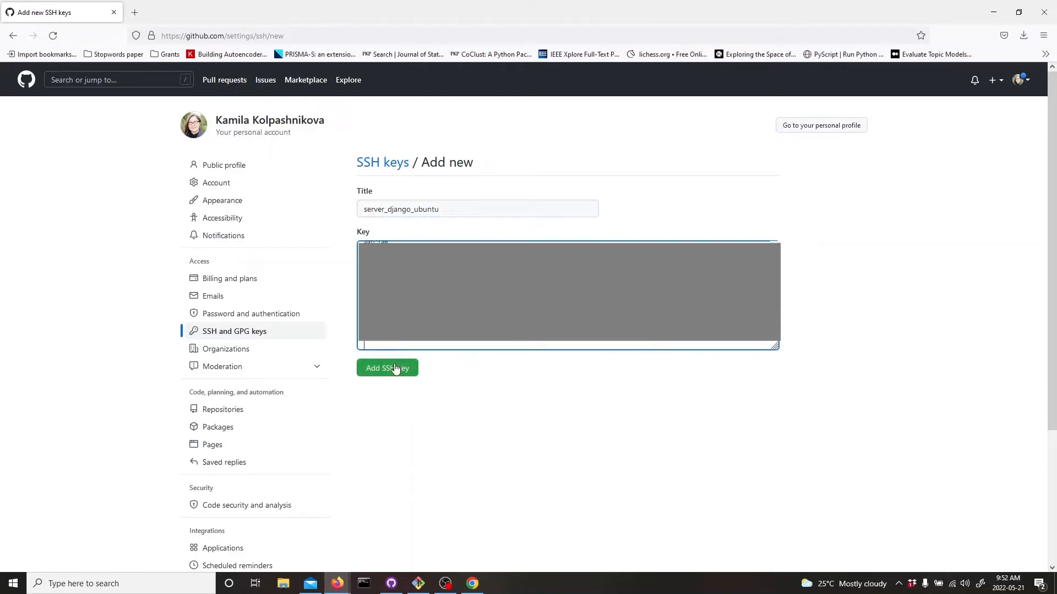
click(387, 369)
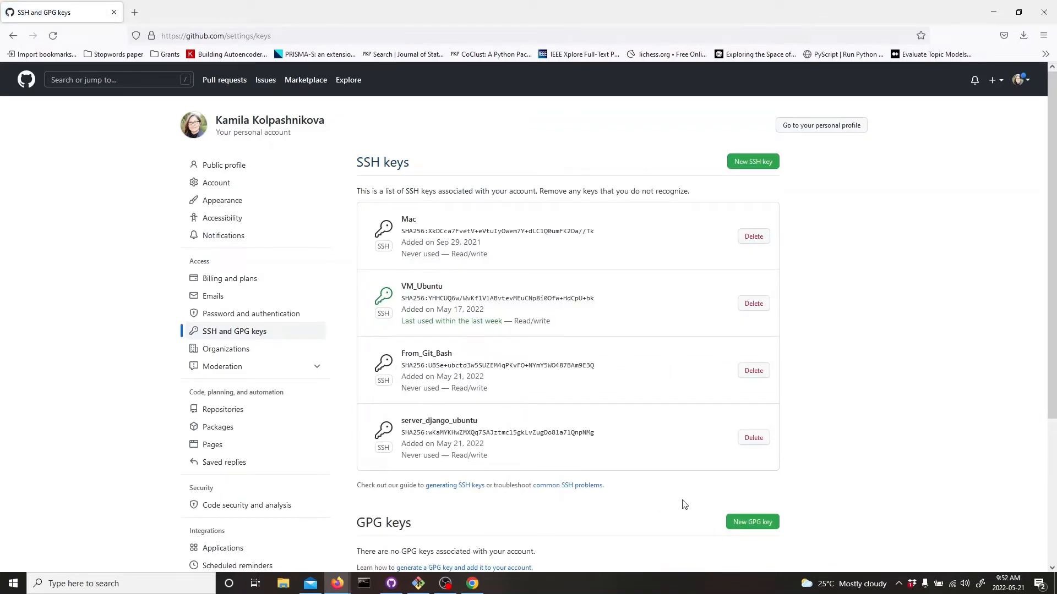
mouse_move(905, 174)
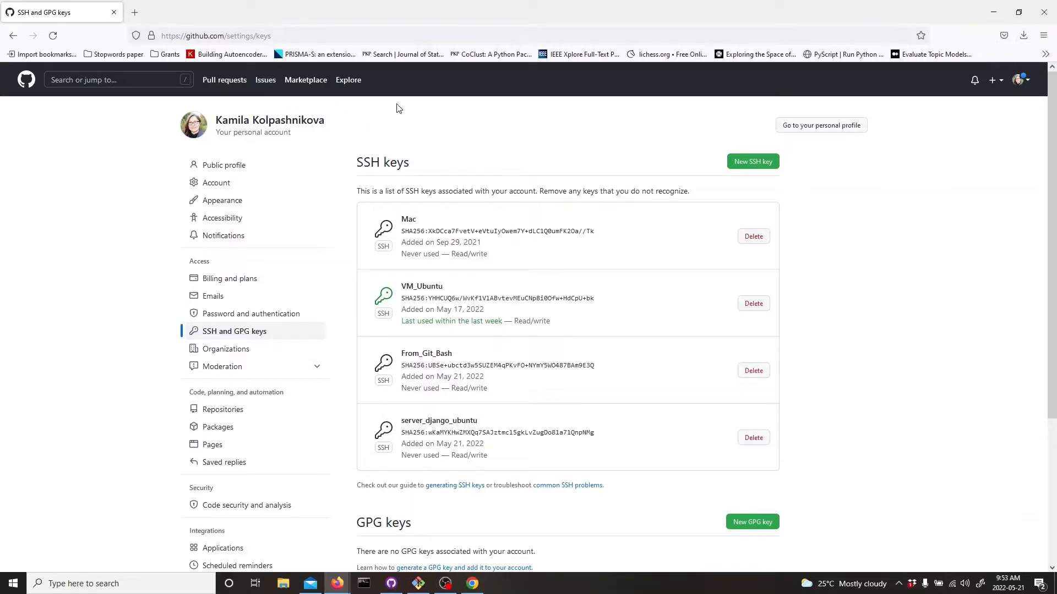
Step: Open kolptech_git from Your repositories and bring up its Code clone-URL dropdown
click(1020, 79)
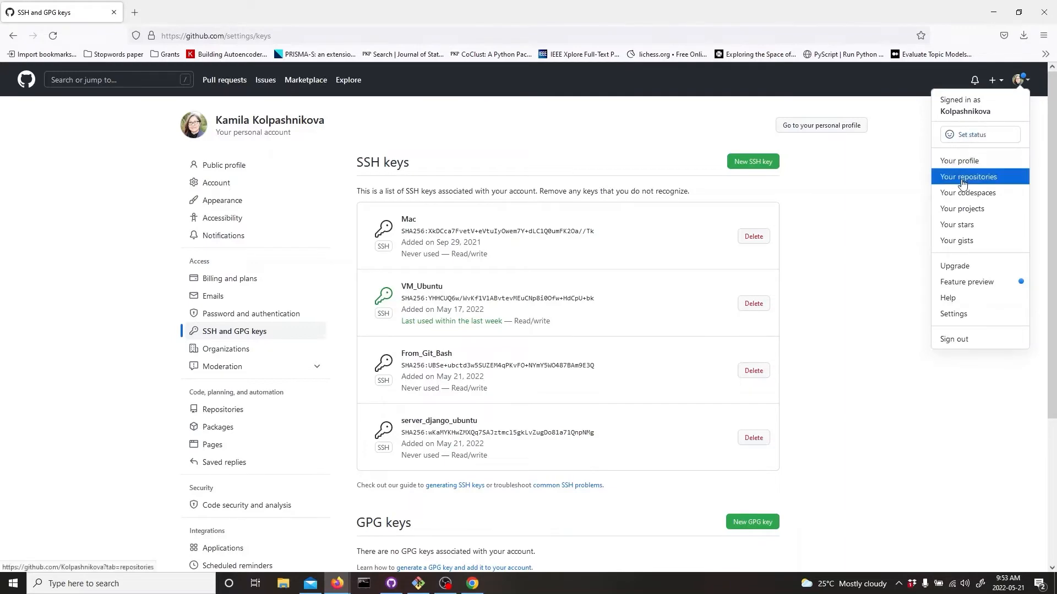
click(967, 177)
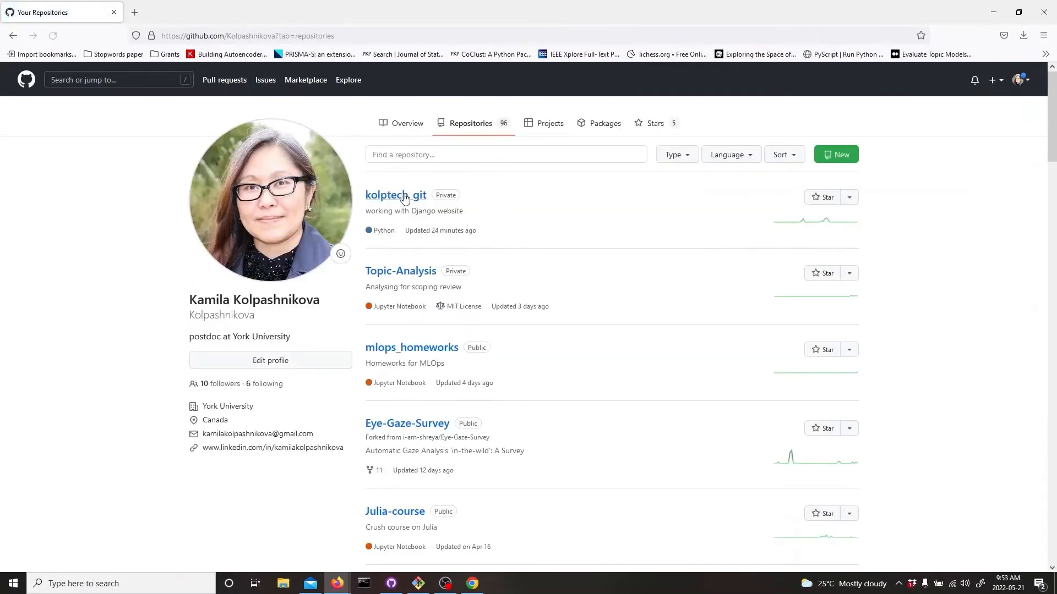
click(395, 195)
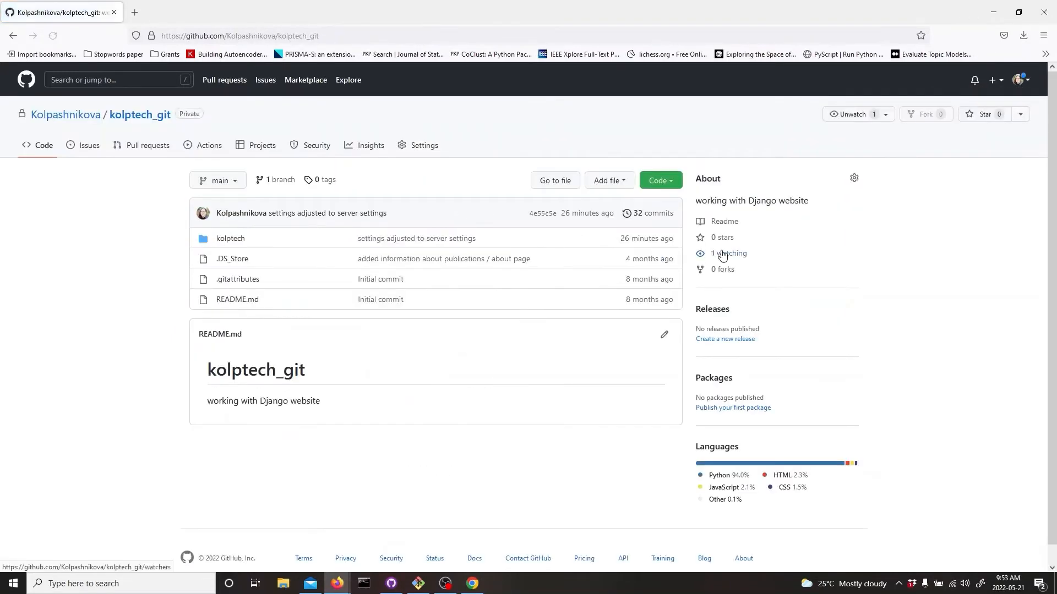
click(660, 180)
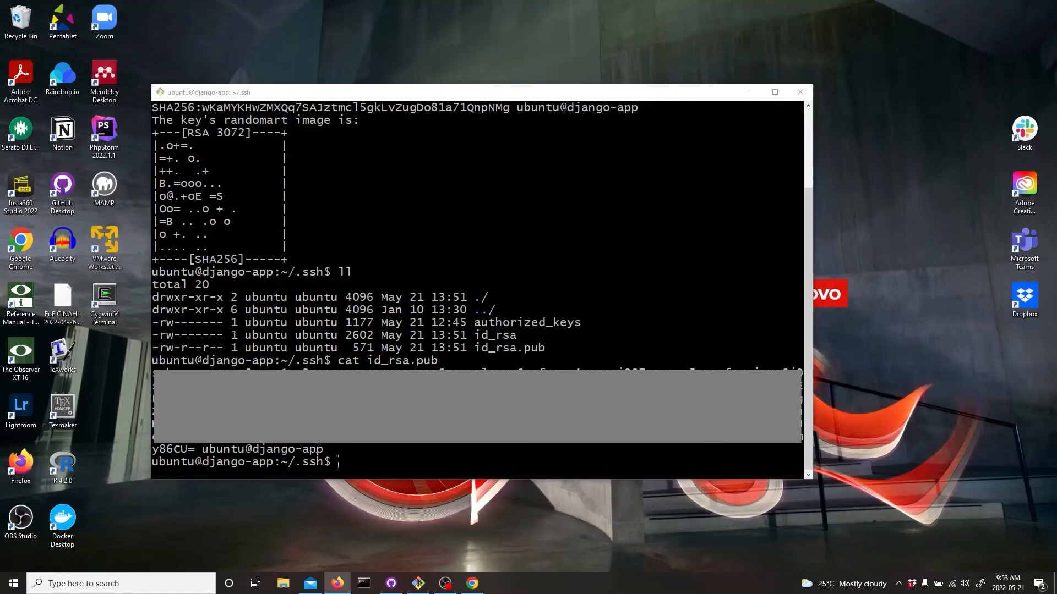
Step: Move up to the home directory and run git clone with the pasted kolptech_git SSH URL
text(cd ..)
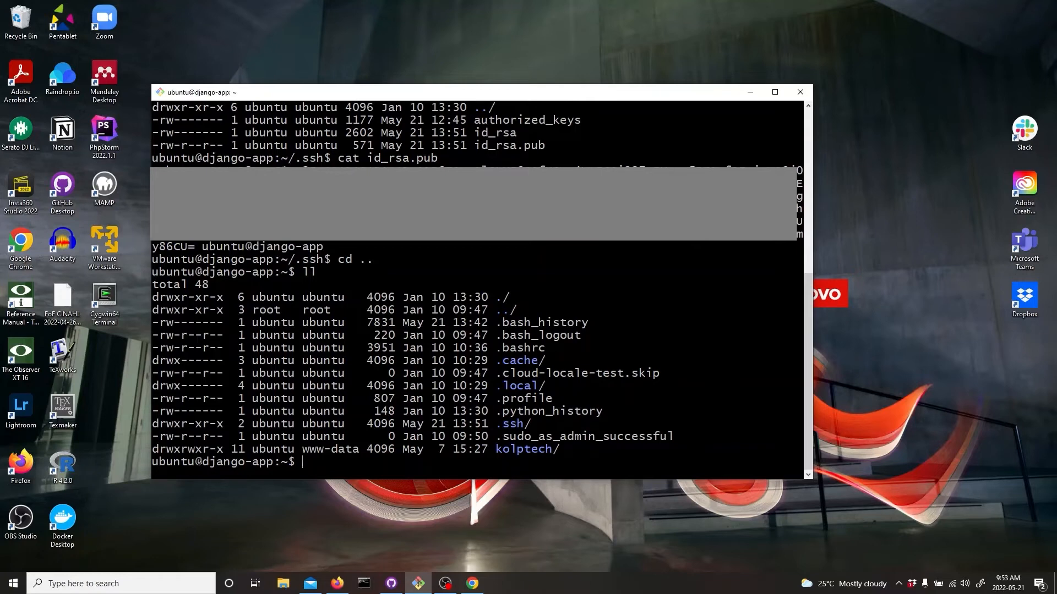
mouse_move(691, 390)
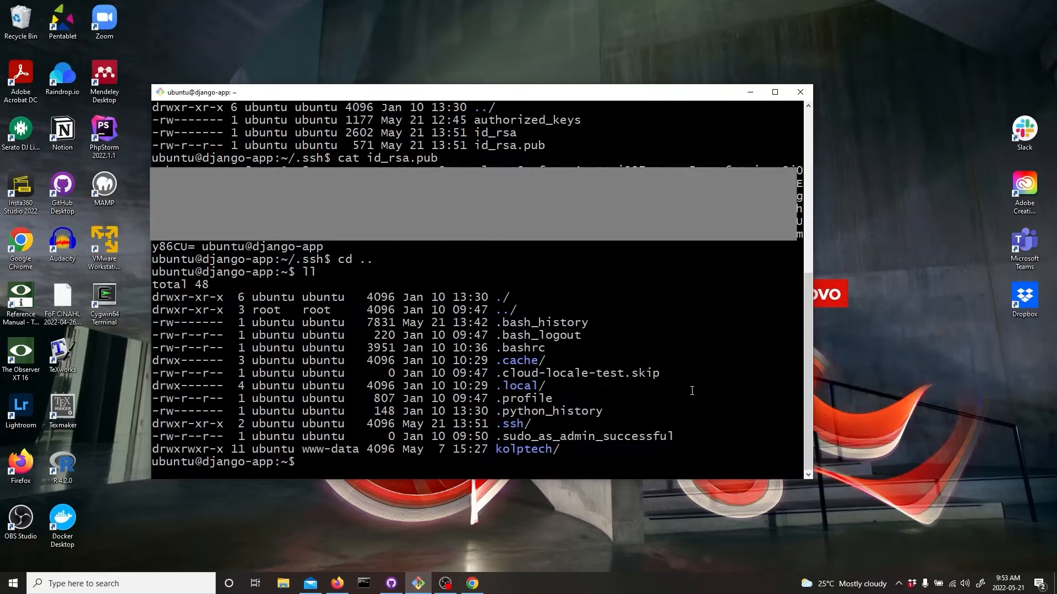
text(git clo)
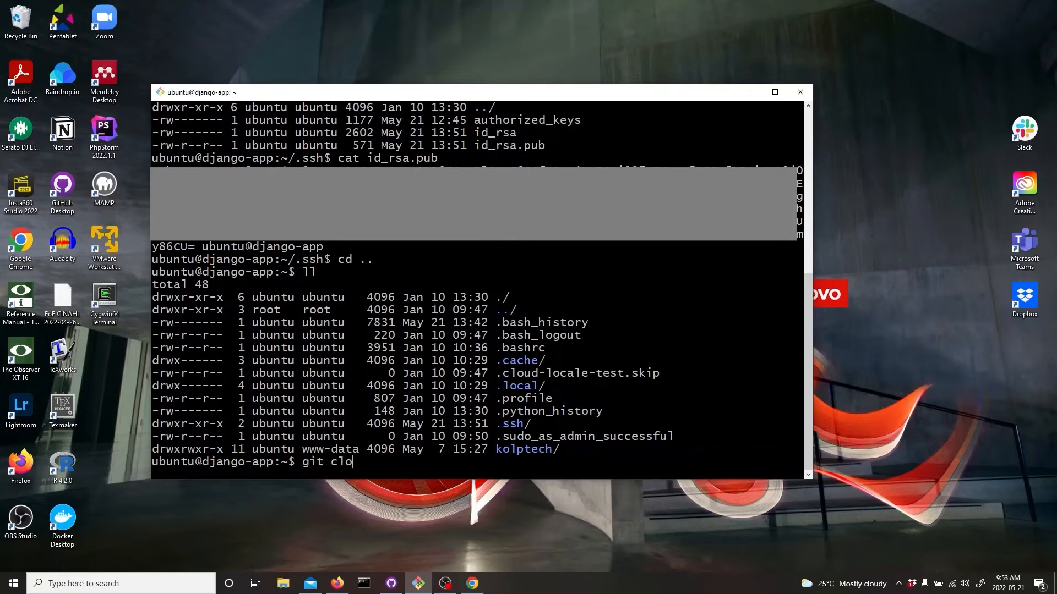
text(ne)
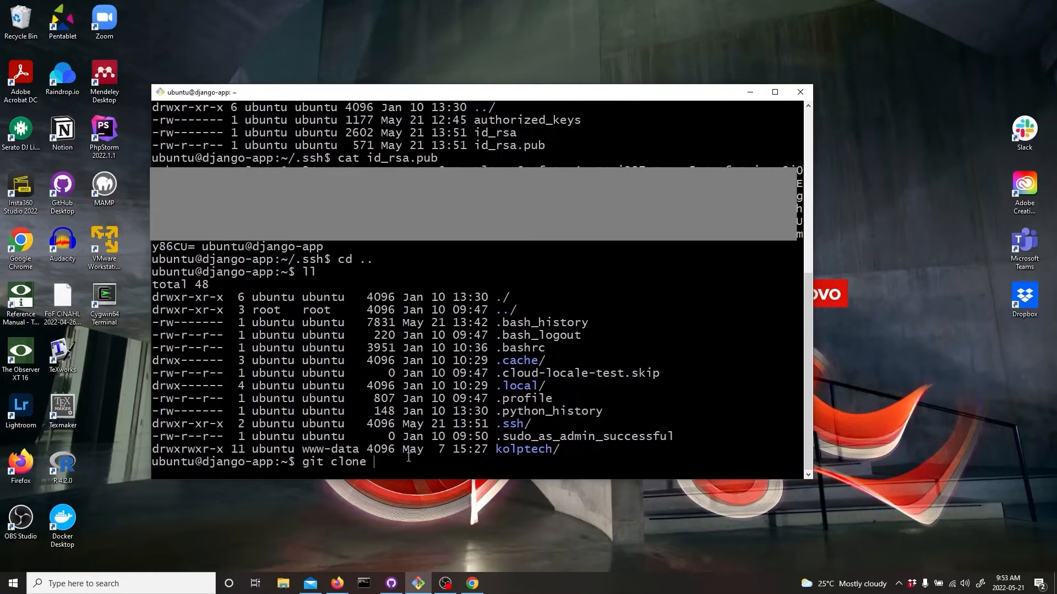
right_click(465, 330)
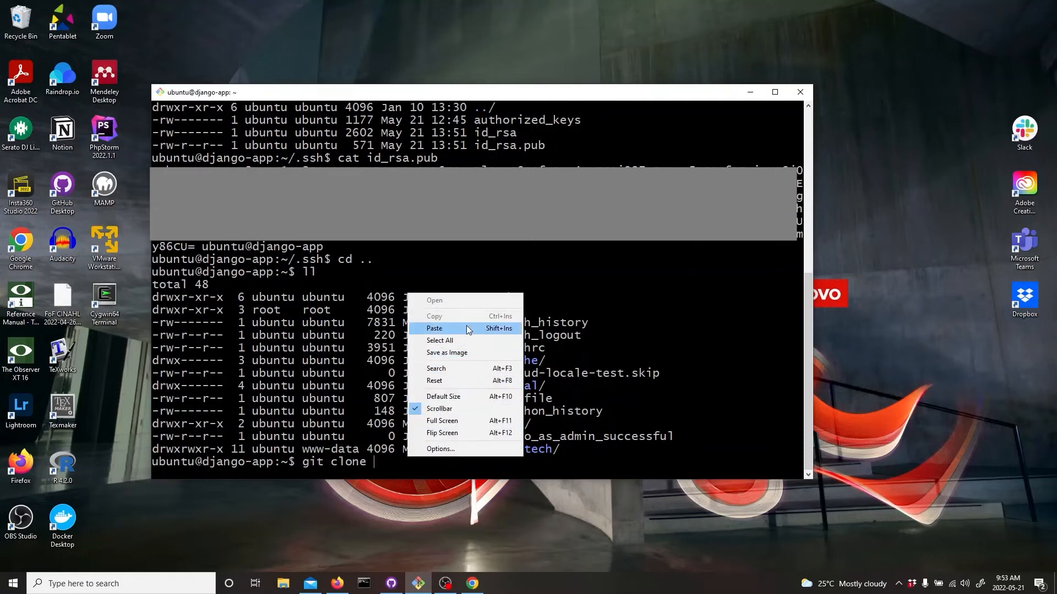
click(434, 330)
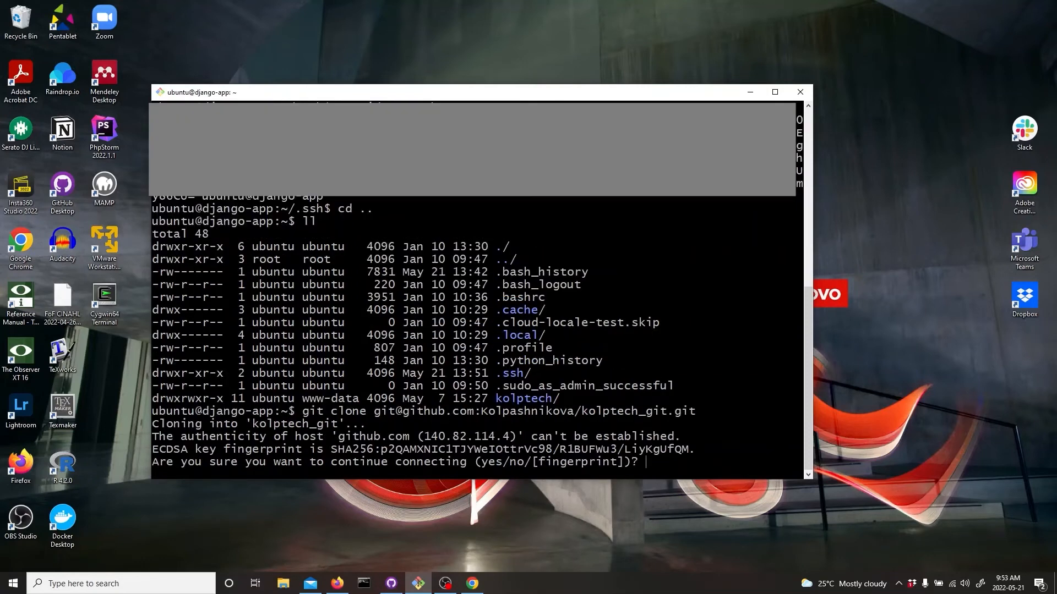
Step: Answer yes to trust GitHub's host key, then begin typing cd kolptech_git
text(yes)
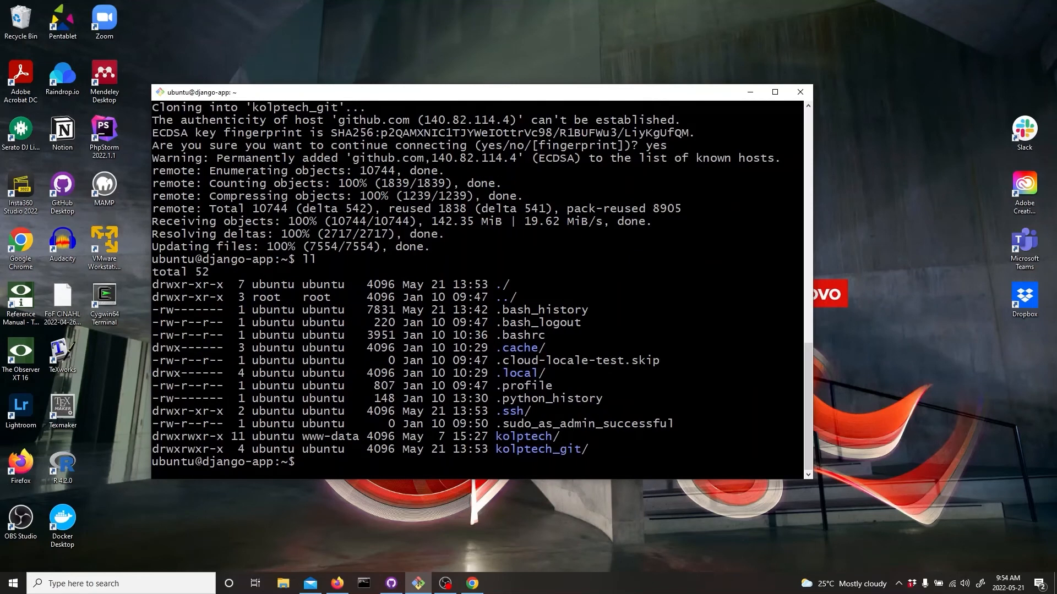
text(cd)
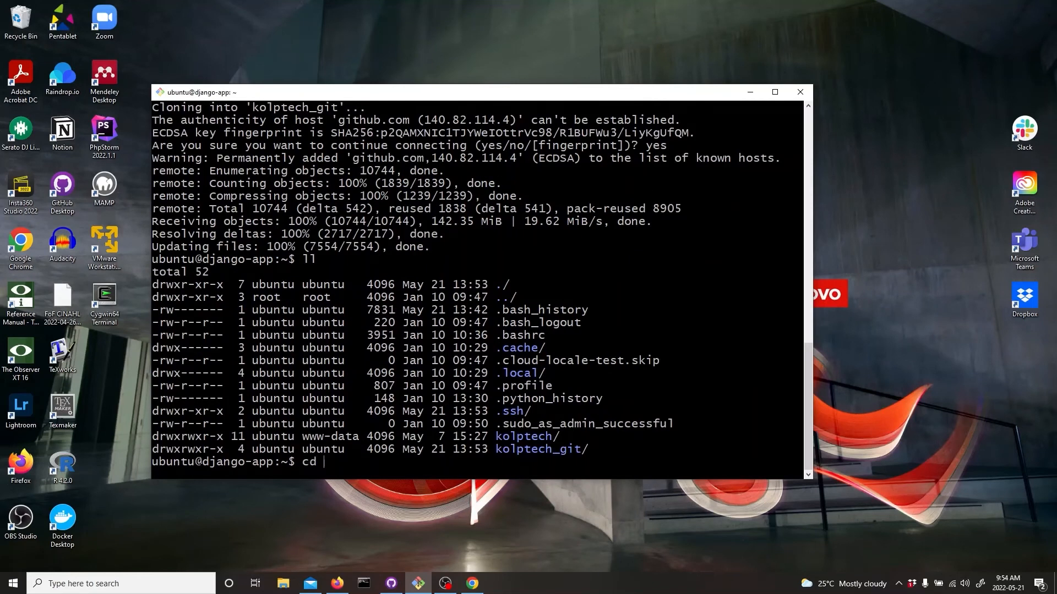
text(kolptech)
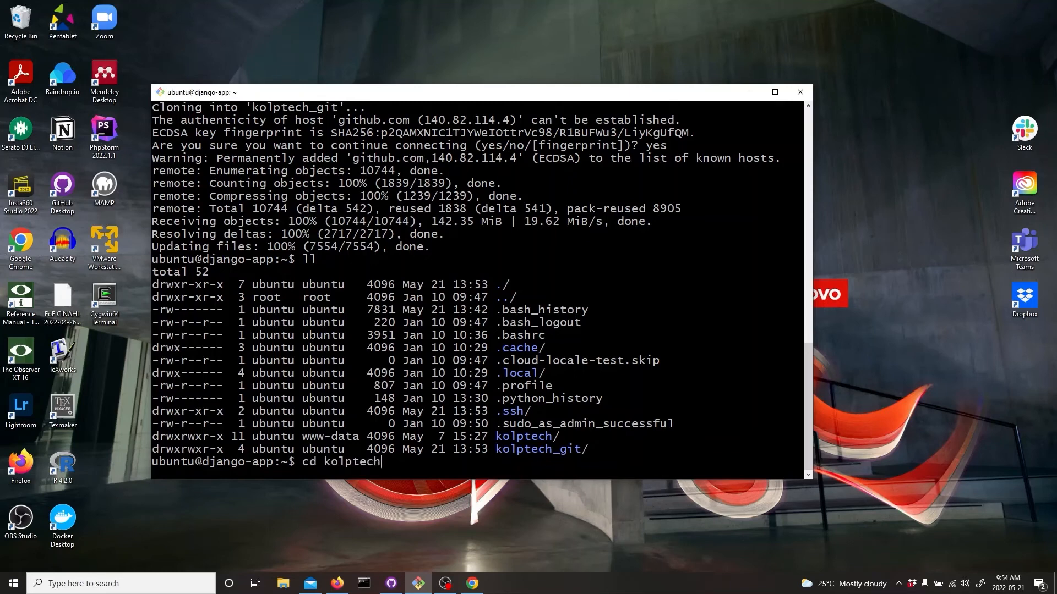
text(_g)
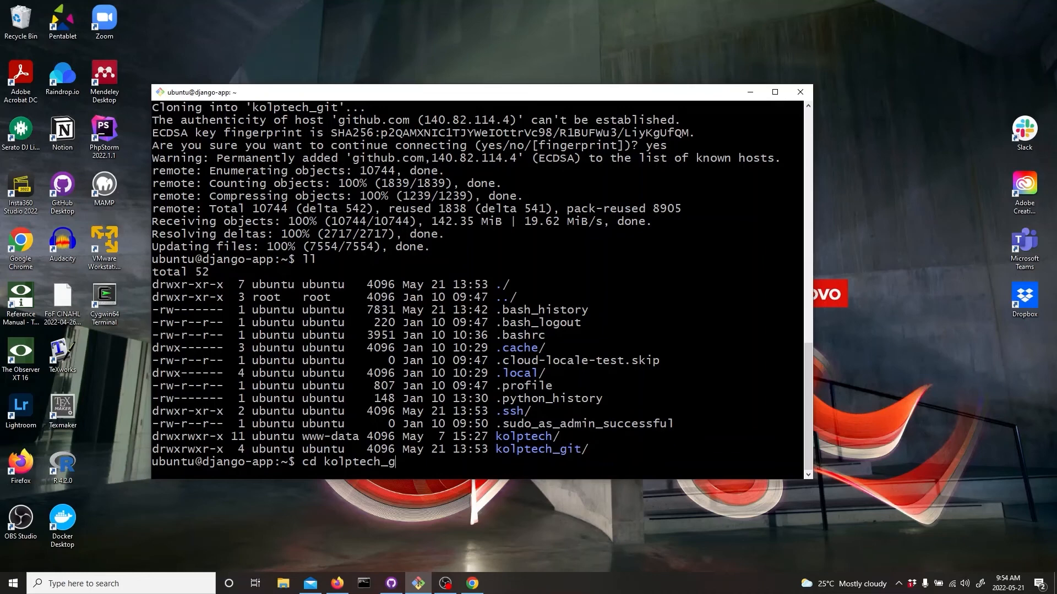